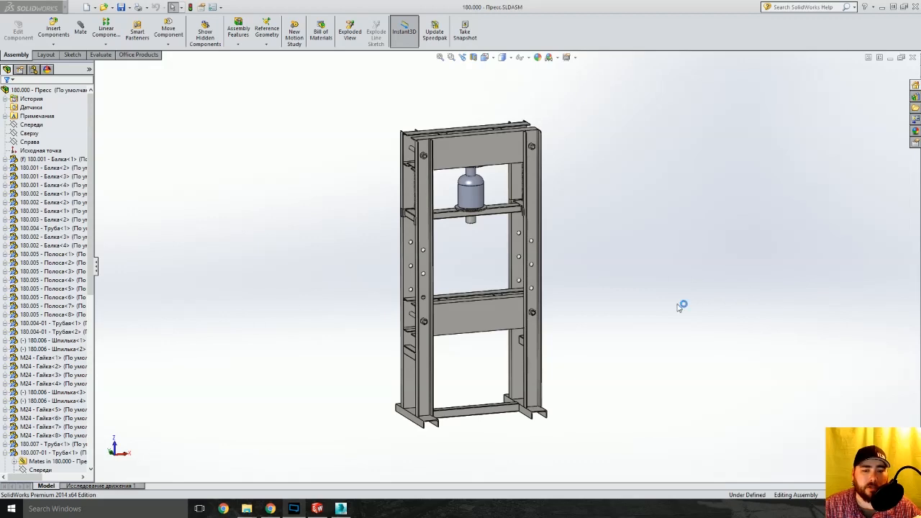
mouse_move(622, 308)
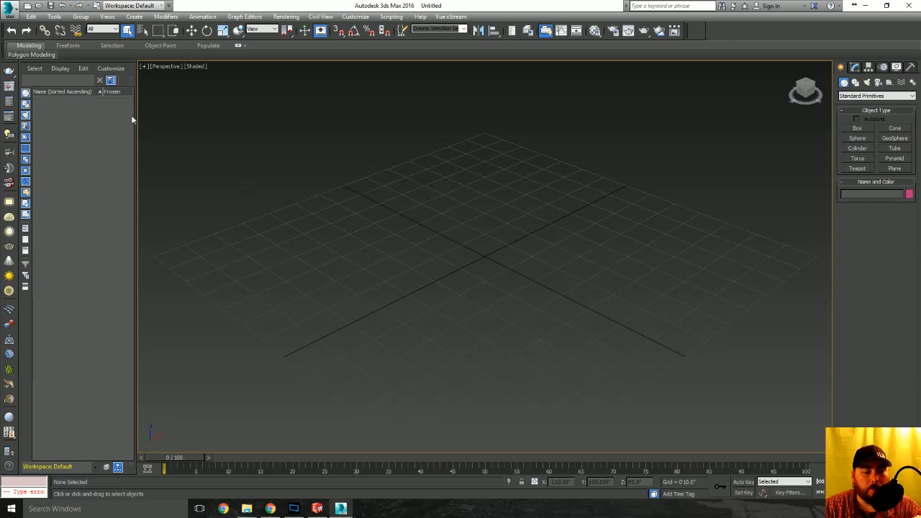
mouse_move(59, 216)
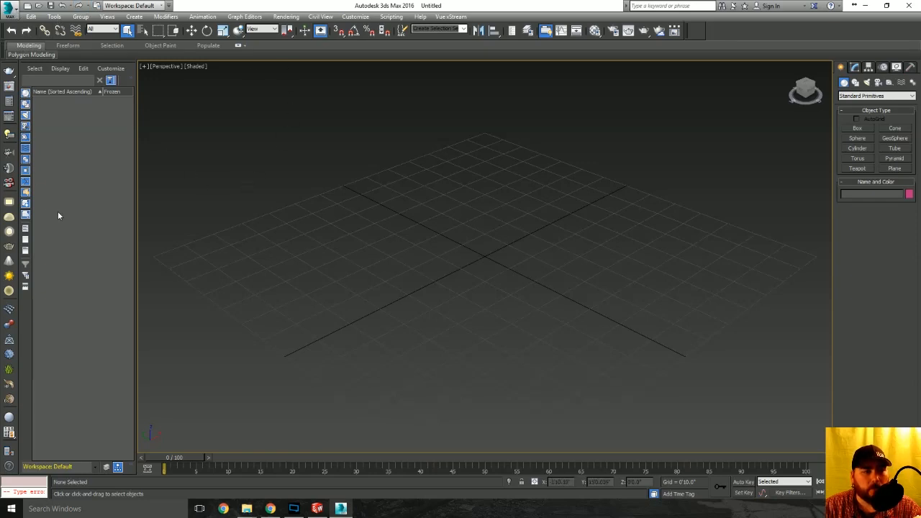
mouse_move(31, 144)
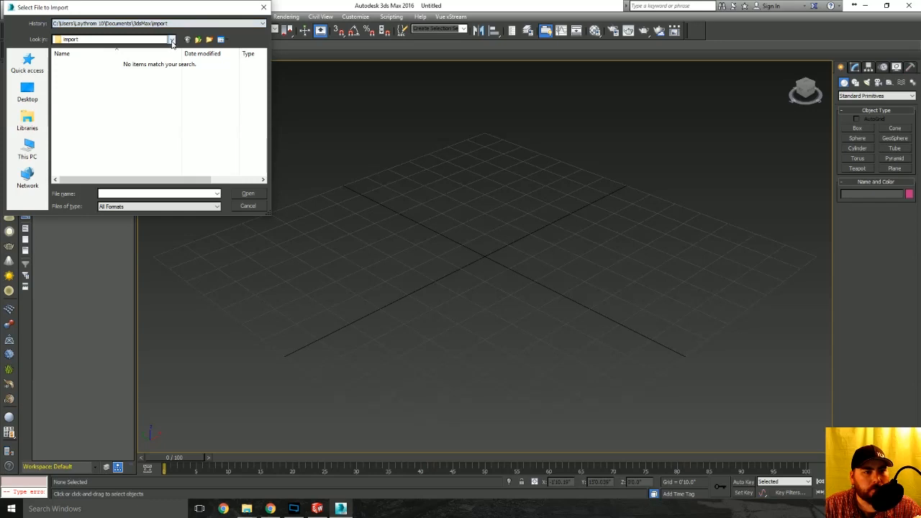
Browse to the hydraulic press folder and choose the .SLDASM press assembly for import.
click(171, 38)
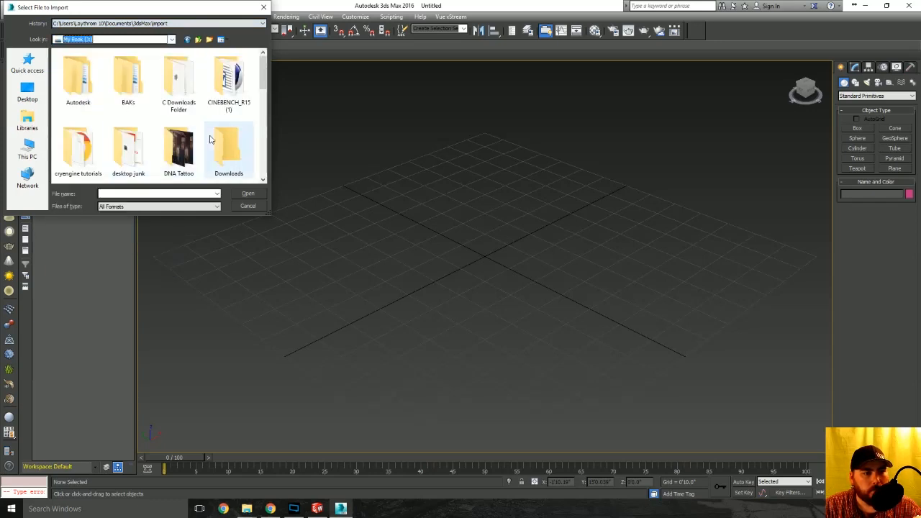
scroll(down, 3)
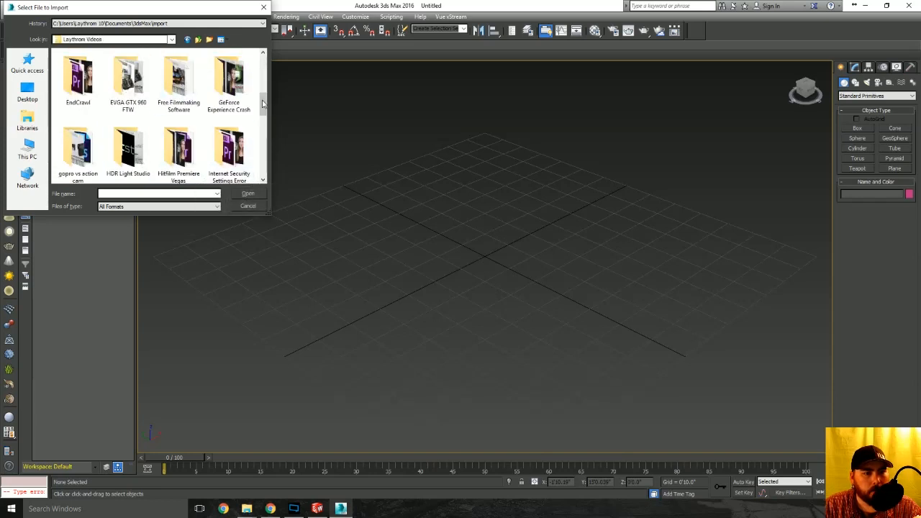
scroll(down, 3)
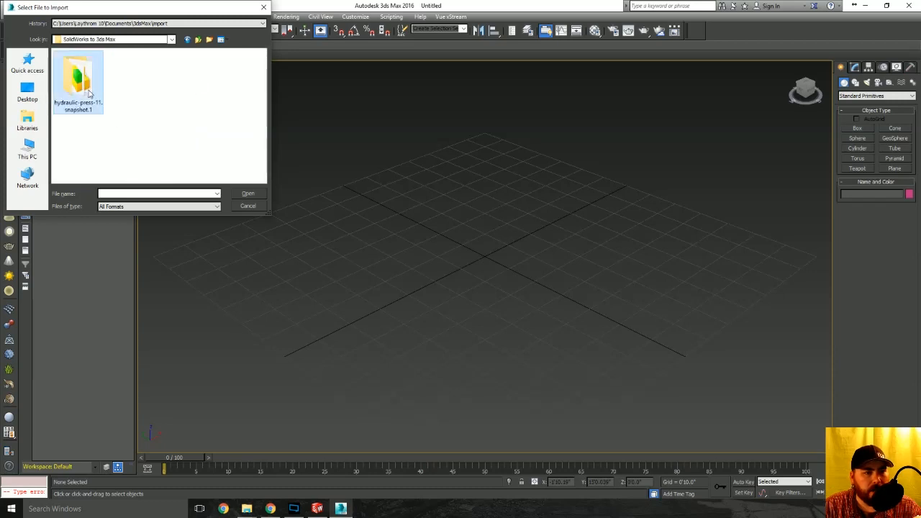
double_click(77, 78)
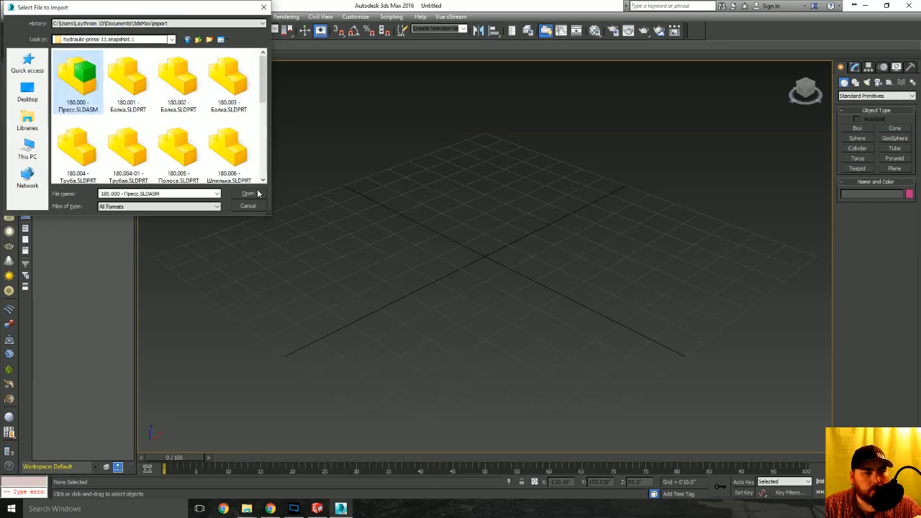
click(248, 192)
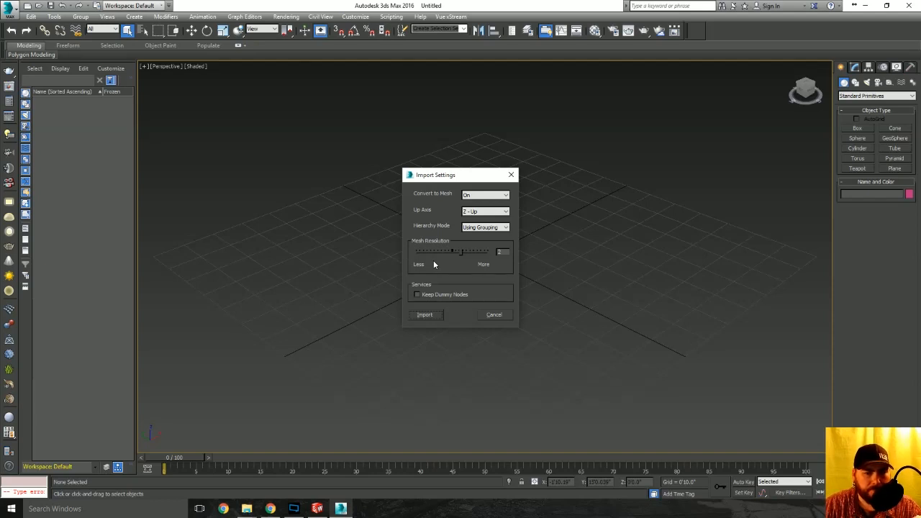
mouse_move(462, 314)
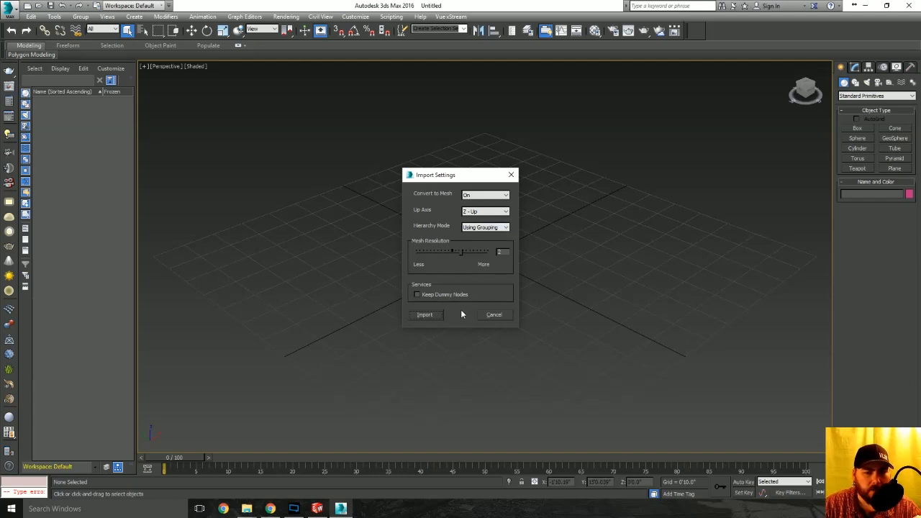
mouse_move(495, 286)
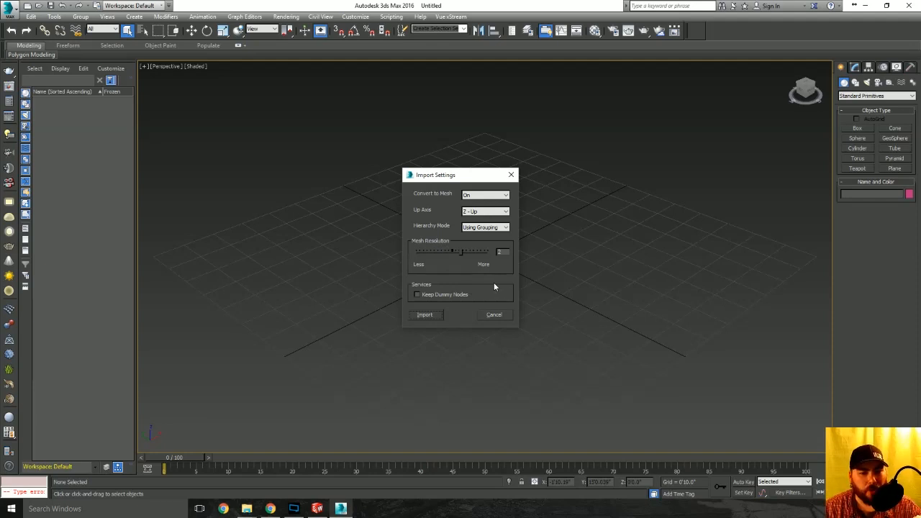
mouse_move(495, 319)
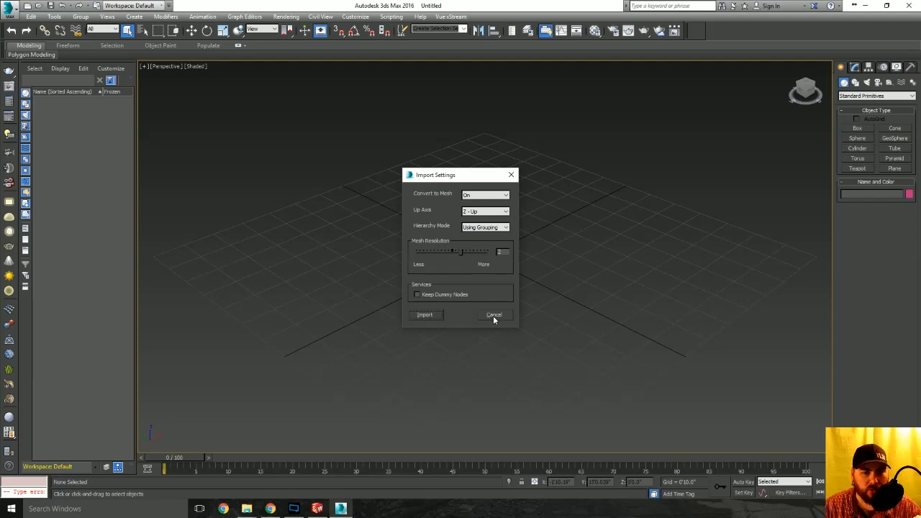
mouse_move(471, 283)
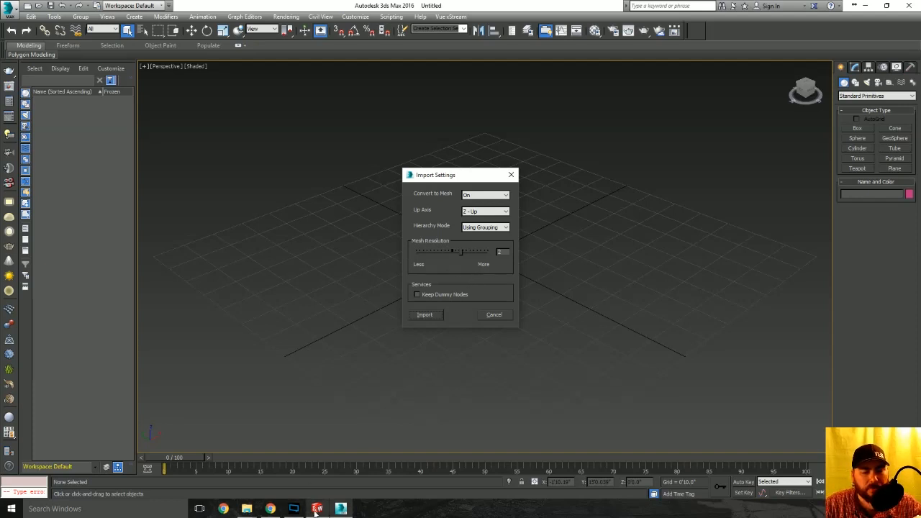
mouse_move(432, 321)
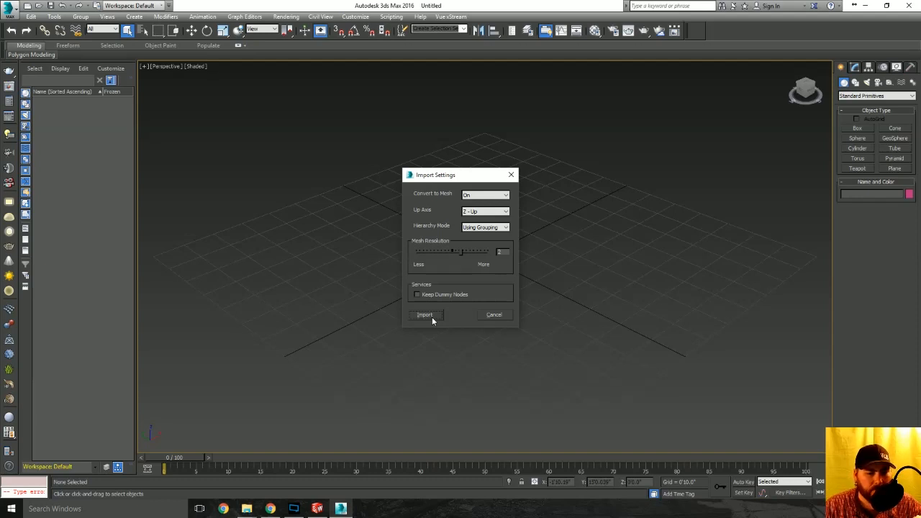
Import the assembly with Convert to Mesh on, Z-up axis and grouped hierarchy.
click(425, 315)
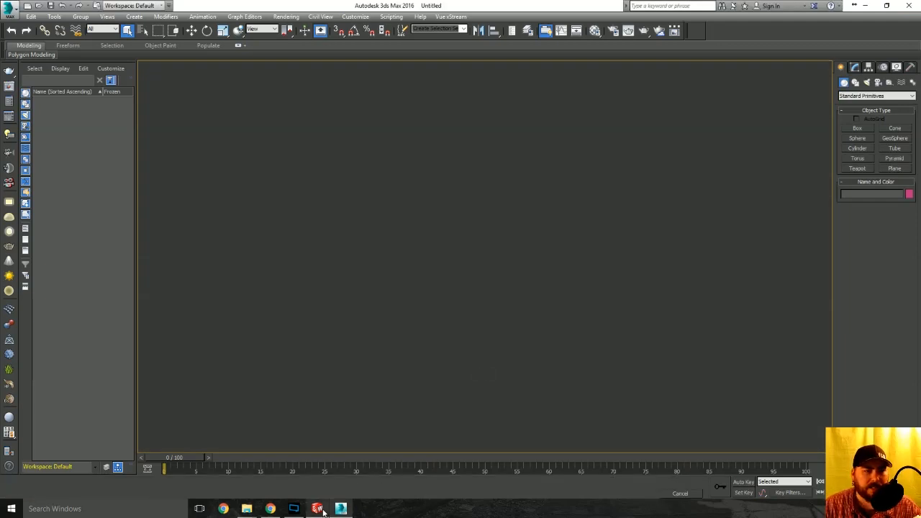
Let the import finish so the press assembly mesh loads into the Perspective viewport.
click(317, 510)
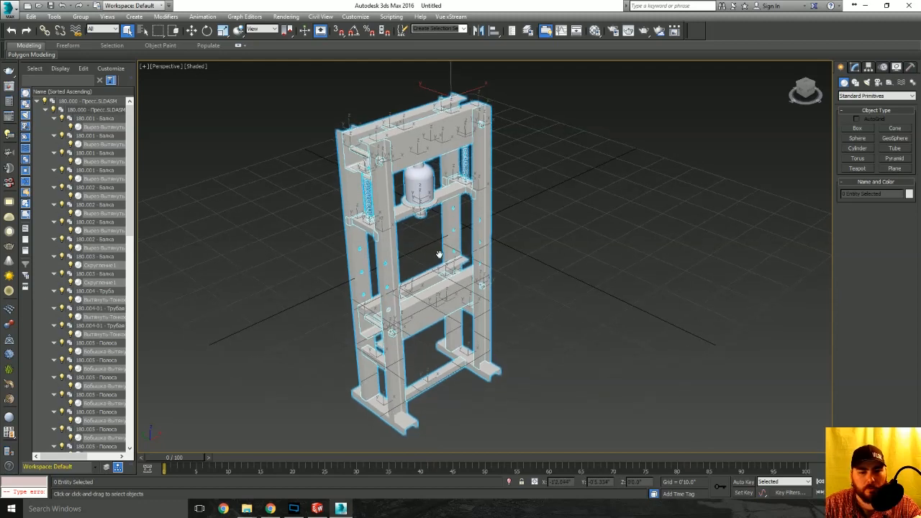
Widen the Scene Explorer, deselect the parts and expand the press group to list every component.
drag(439, 254, 500, 242)
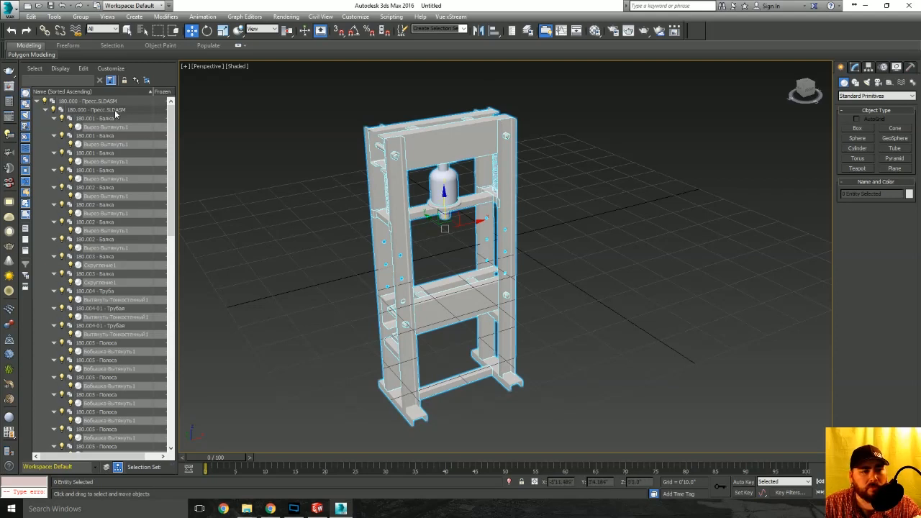
click(101, 101)
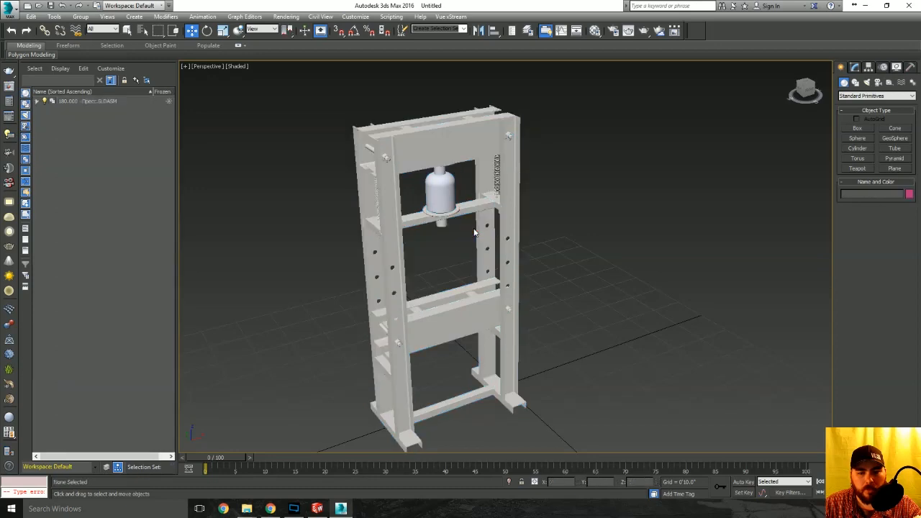
click(443, 223)
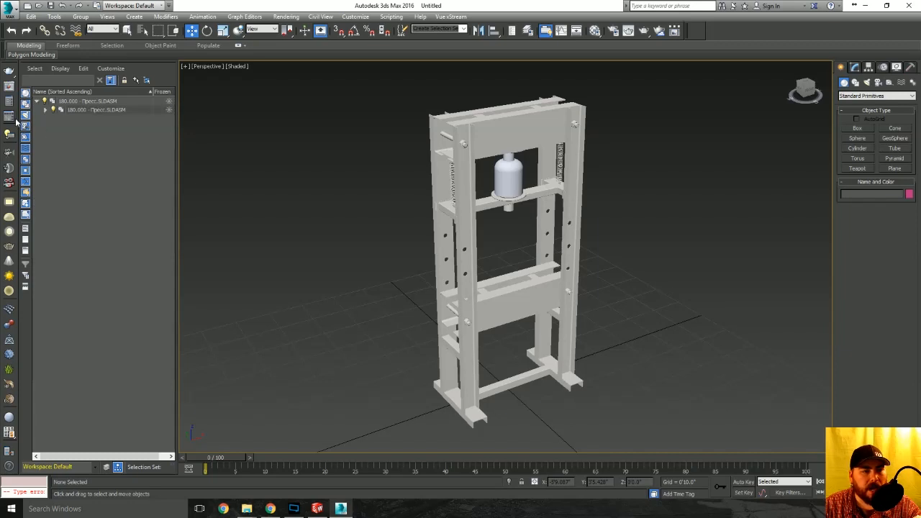
click(86, 101)
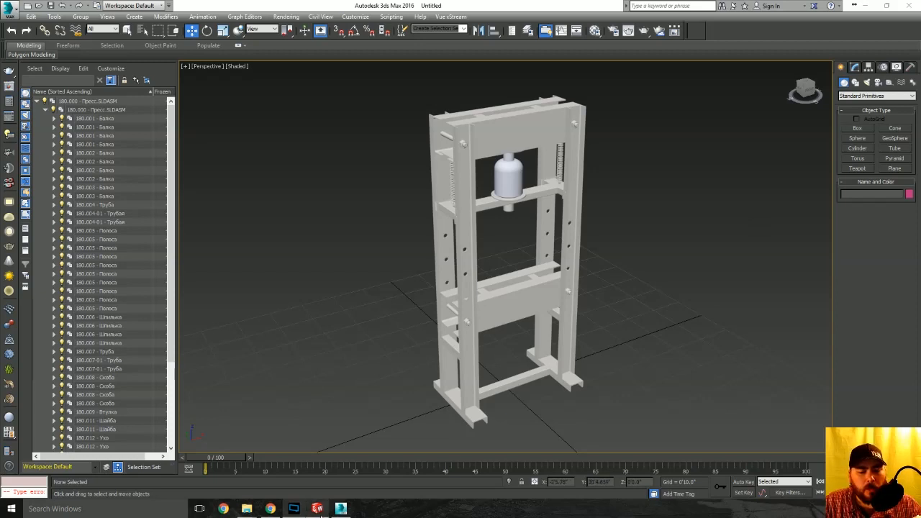
In SolidWorks create a new blank Part document and close the 180.000 - Пресс.SLDASM assembly.
click(92, 6)
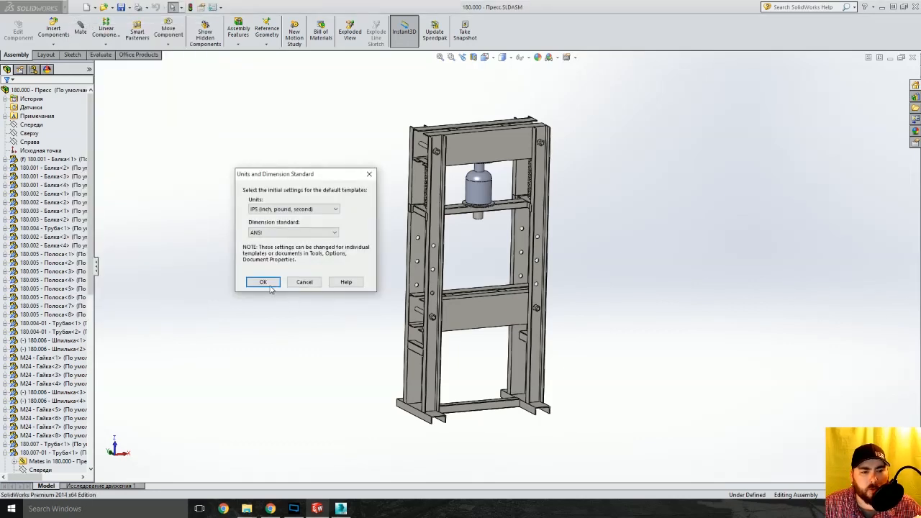
click(262, 281)
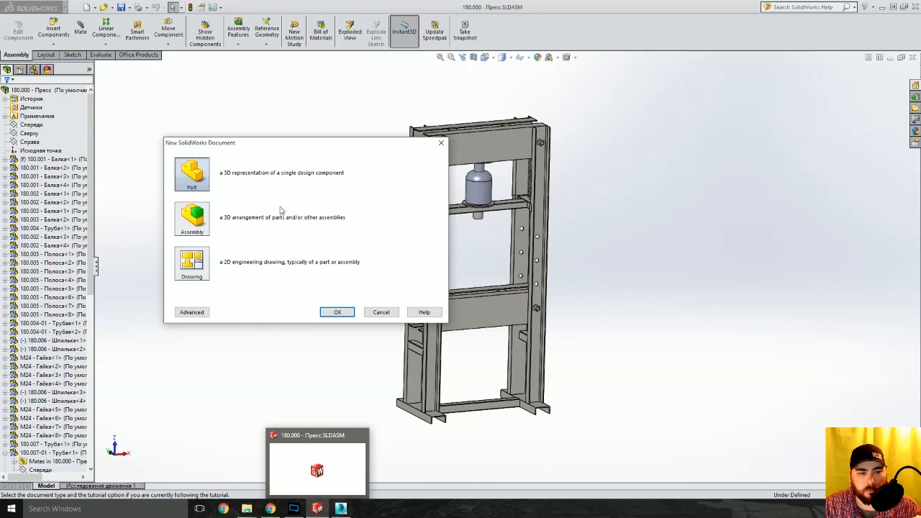
click(337, 311)
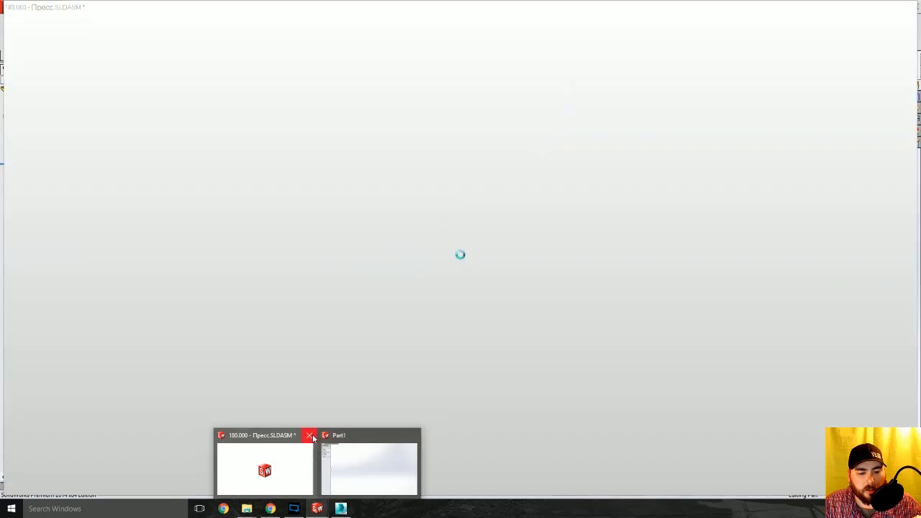
click(310, 435)
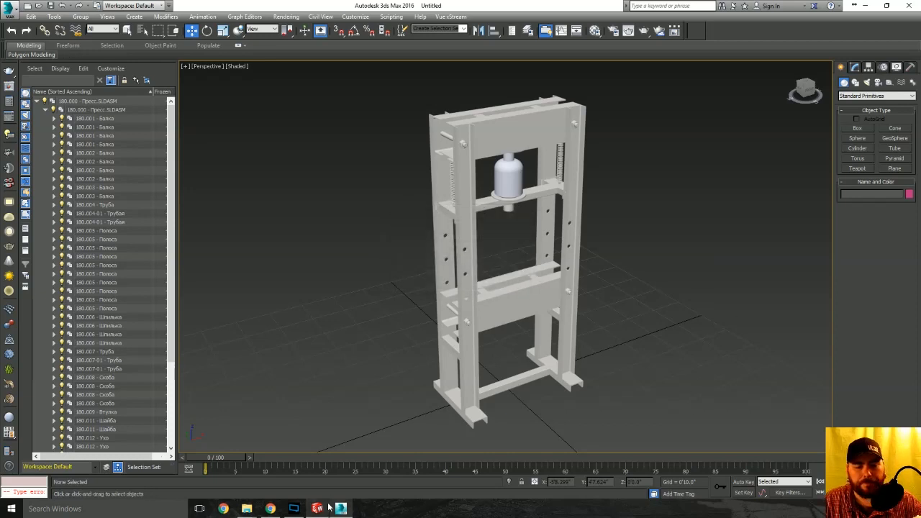
click(339, 510)
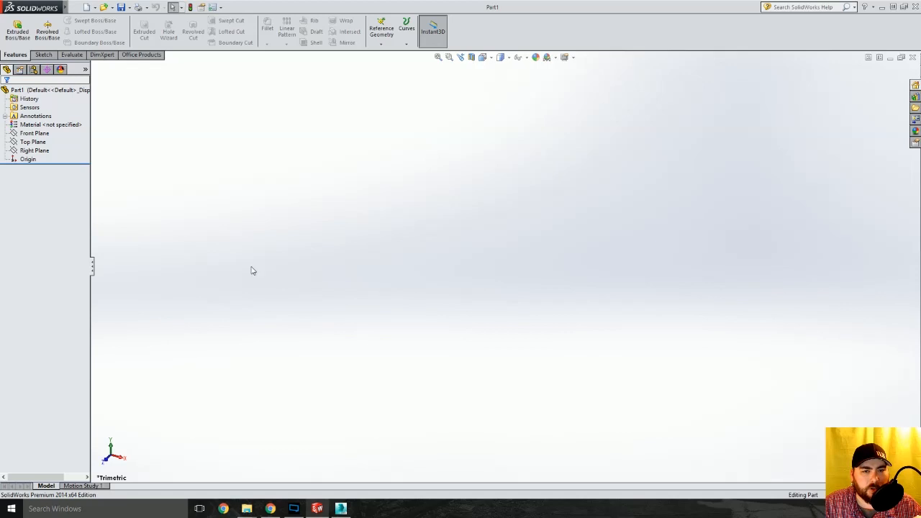
mouse_move(281, 242)
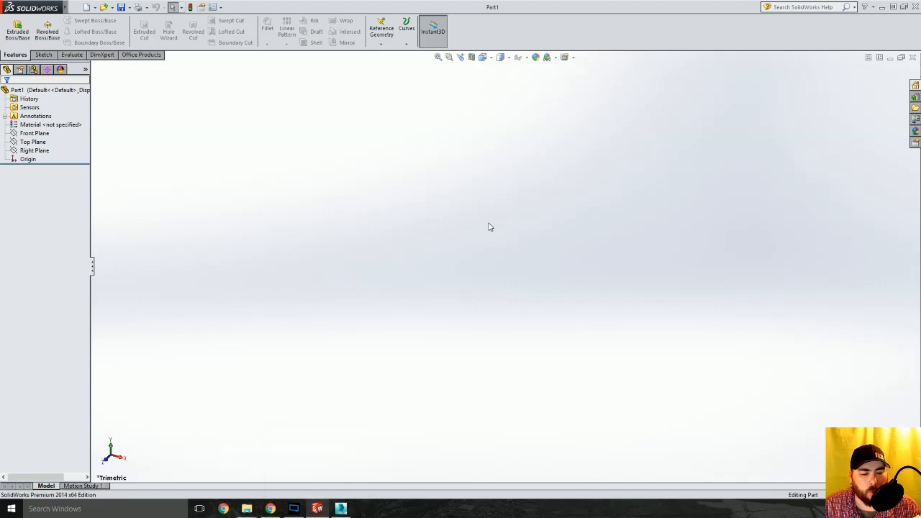
mouse_move(461, 213)
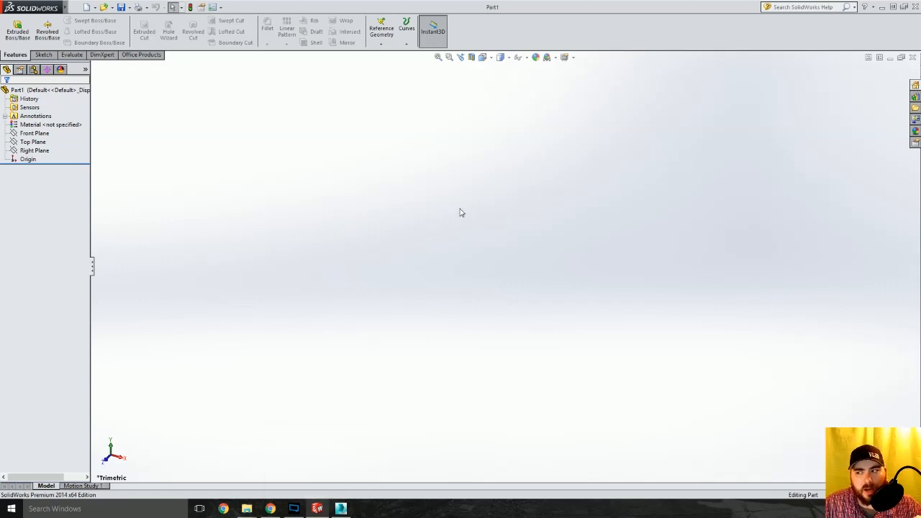
mouse_move(362, 213)
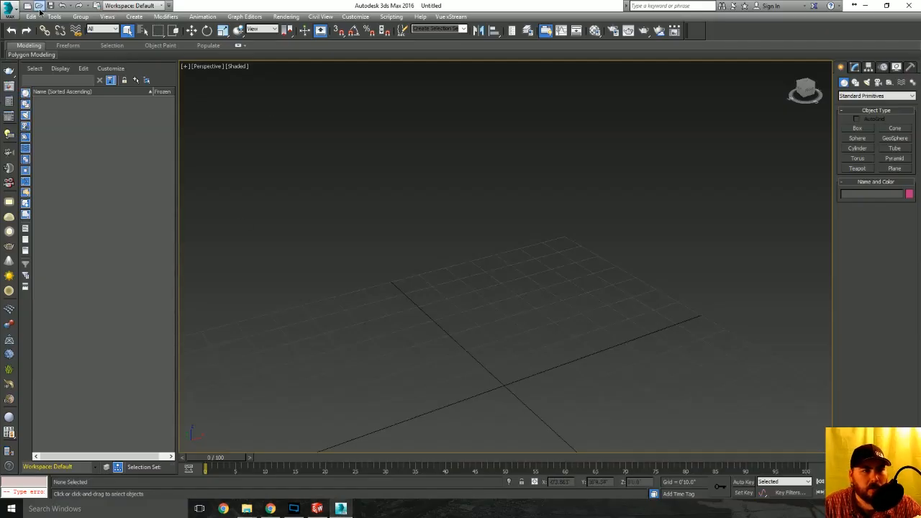
Start a new Import and choose the .SLDASM press file again.
click(10, 5)
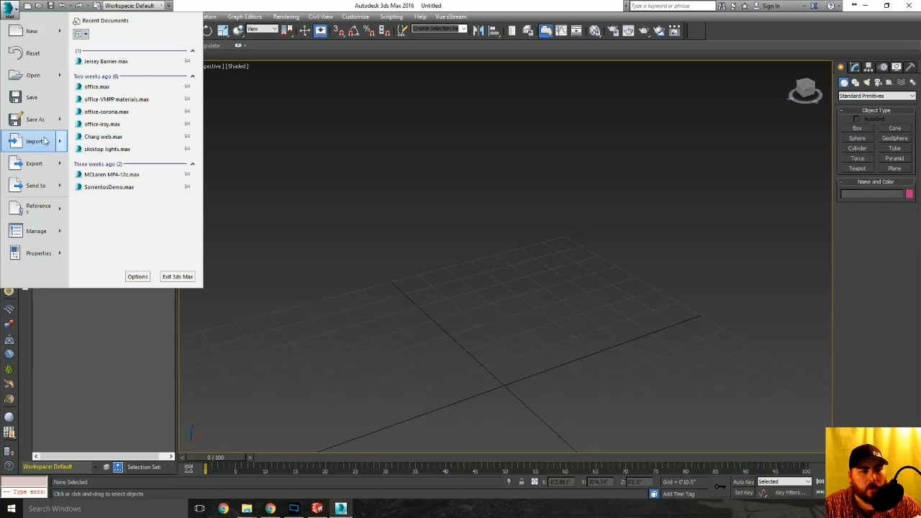
click(35, 141)
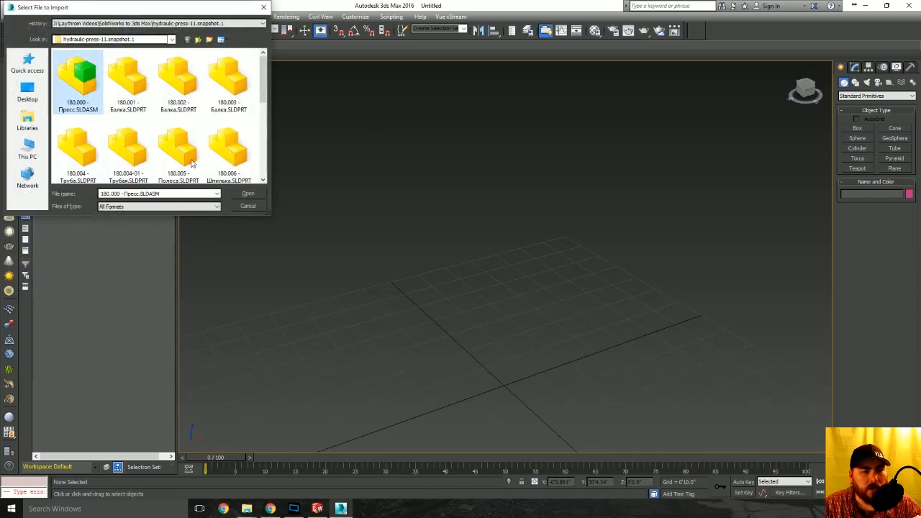
click(247, 193)
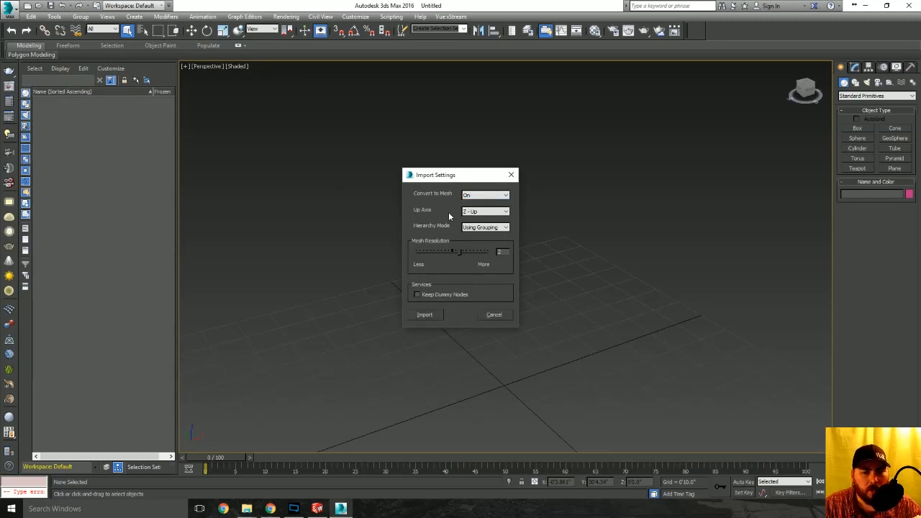
Review the import settings, keeping Hierarchy Mode on Using Grouping with mesh conversion and Z-up.
click(485, 210)
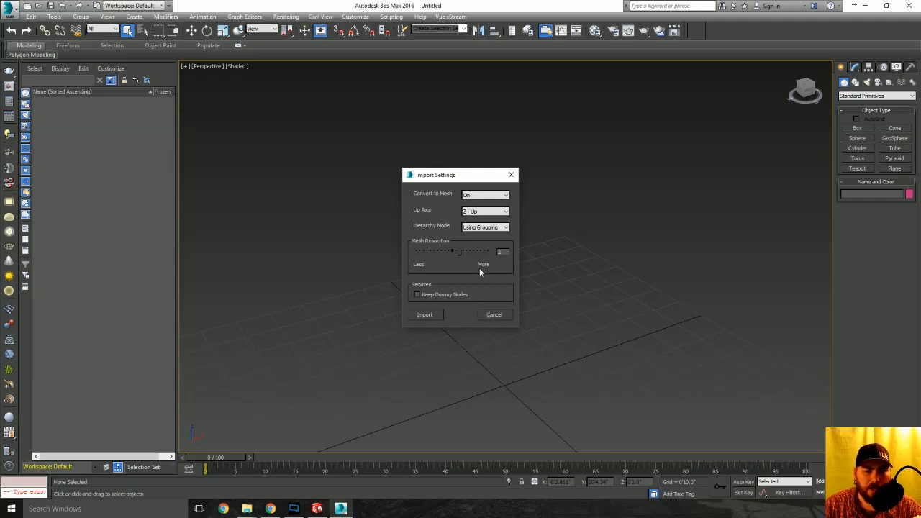
click(505, 227)
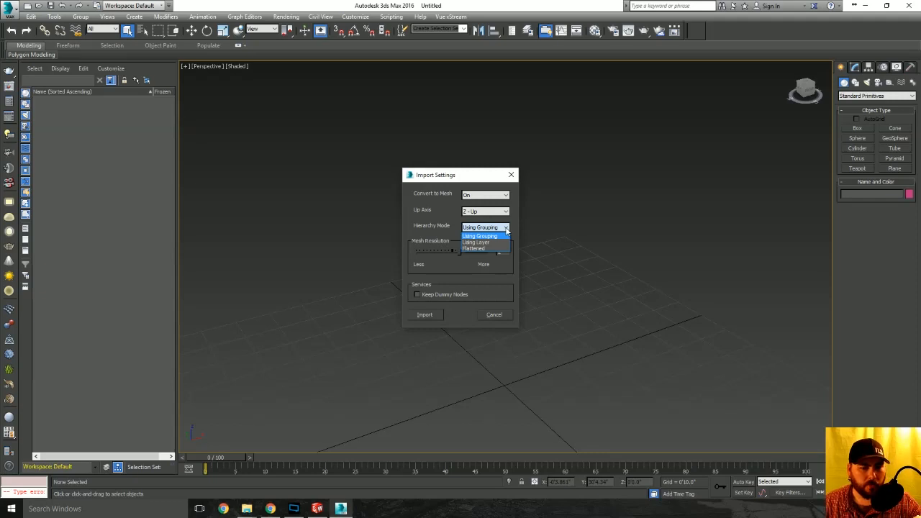
click(481, 227)
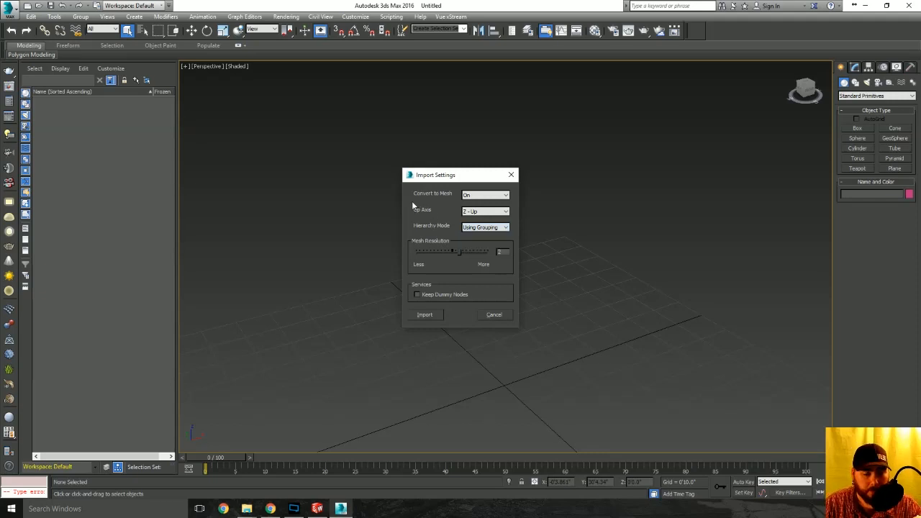
click(504, 227)
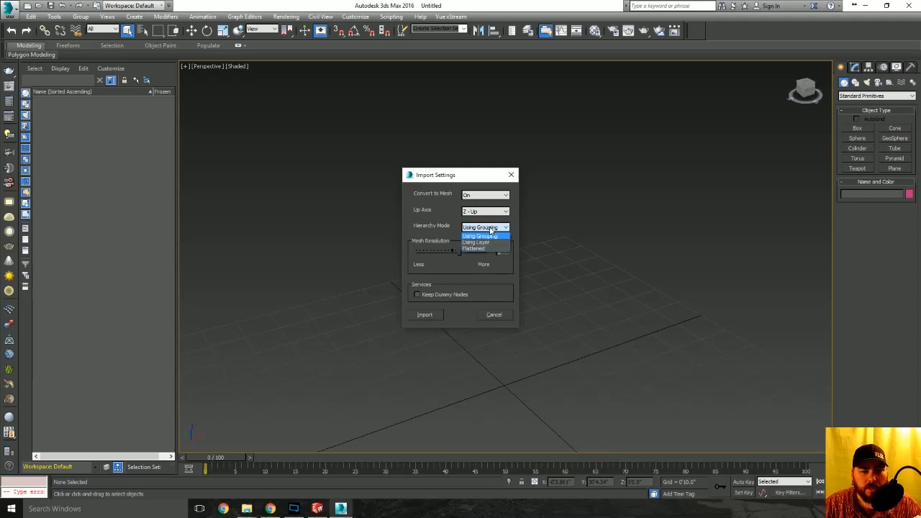
click(480, 236)
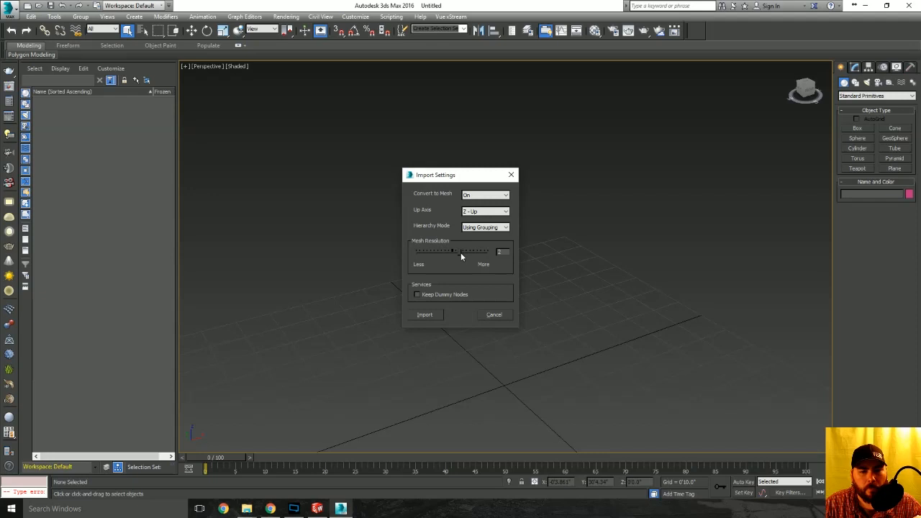
mouse_move(434, 288)
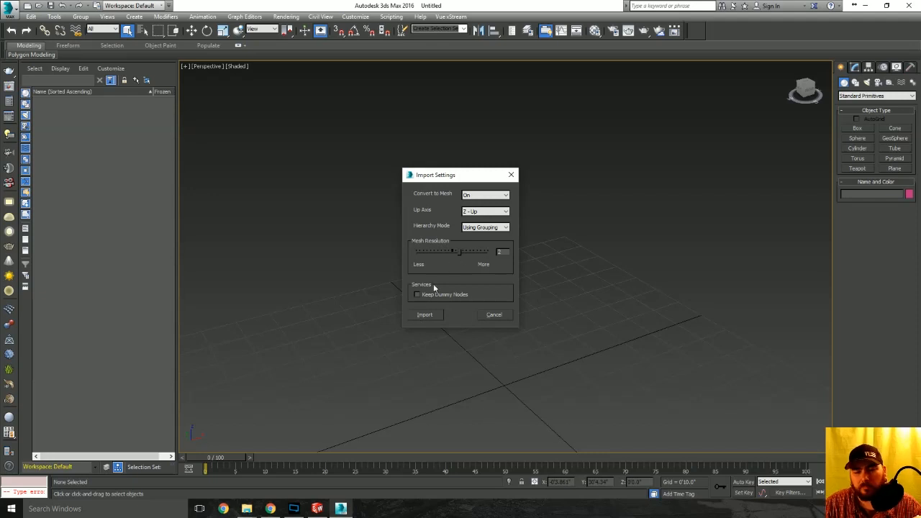
mouse_move(460, 265)
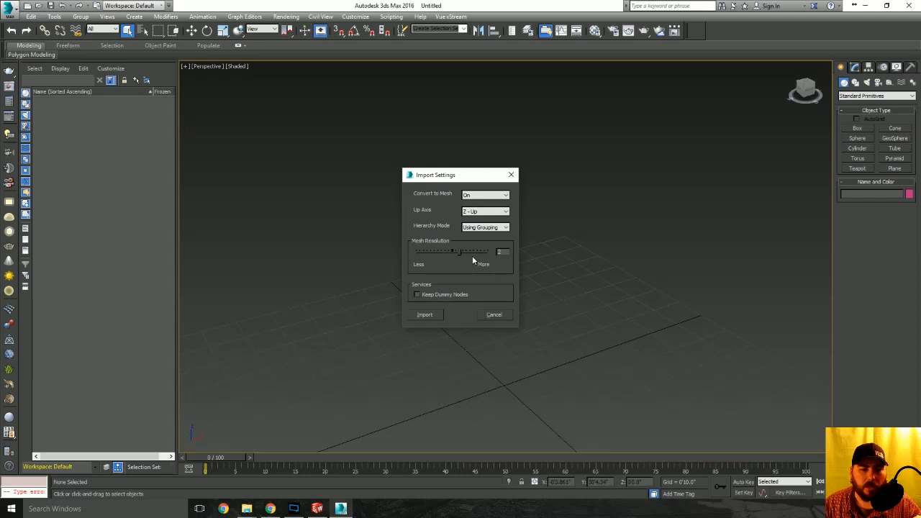
mouse_move(442, 233)
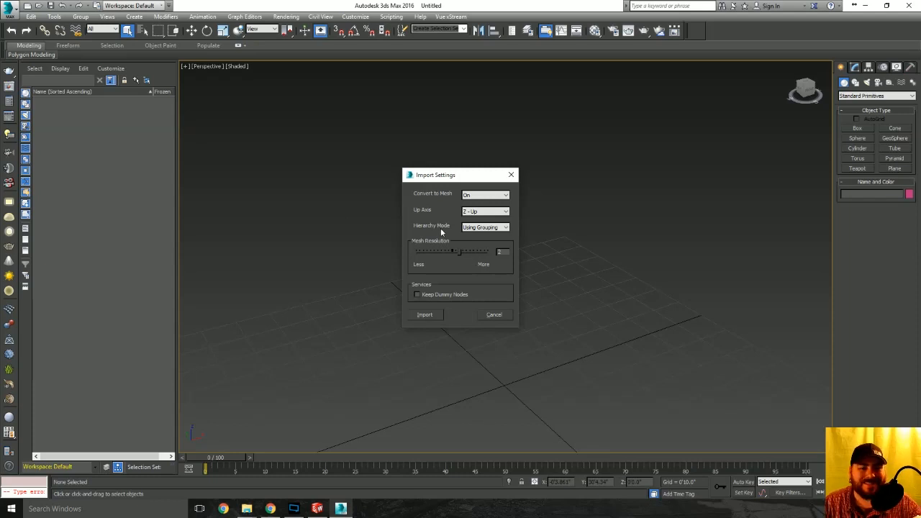
Import the press assembly so it appears as a single grouped mesh in the viewport.
click(425, 314)
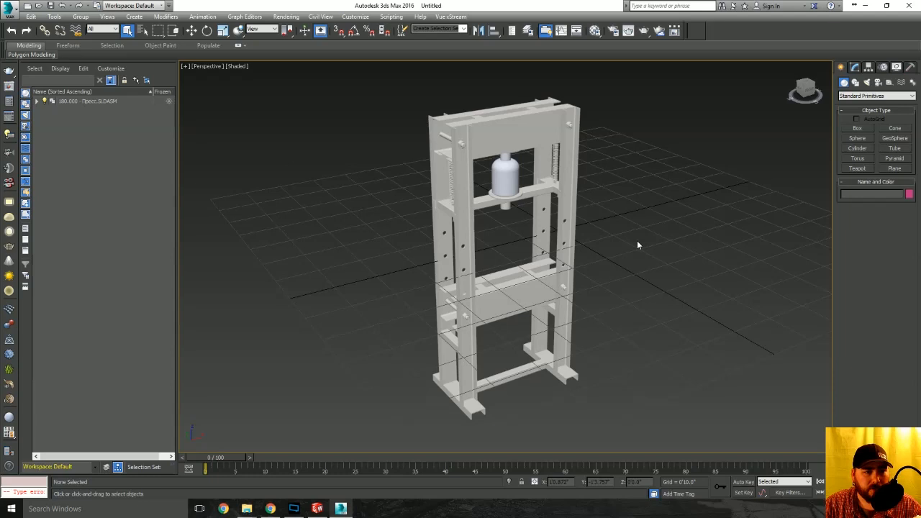
mouse_move(789, 305)
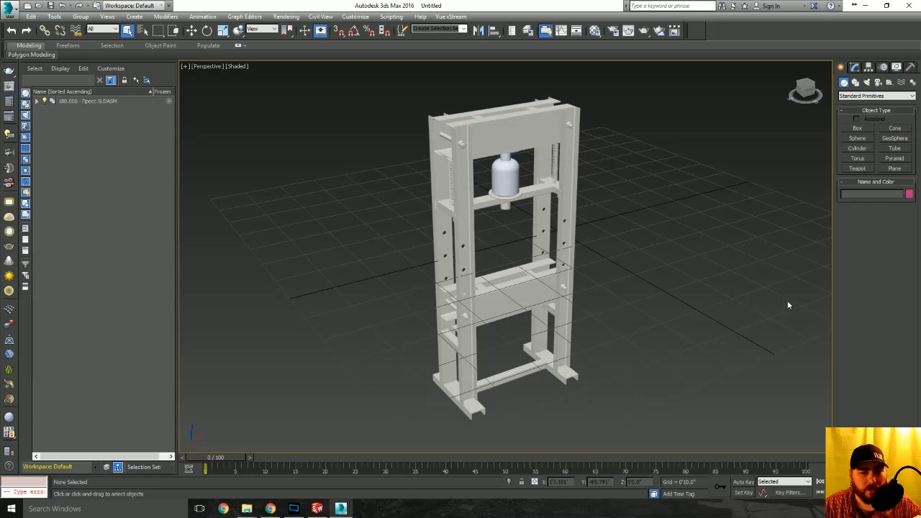